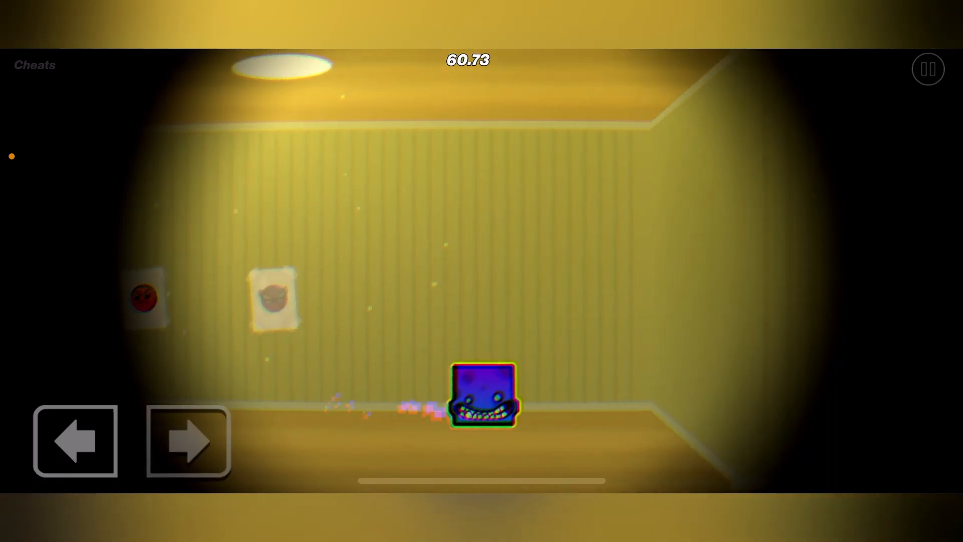
Step: Move the cube through the yellow hallway and two-story house, down to the lamp-lit room
left_click(188, 441)
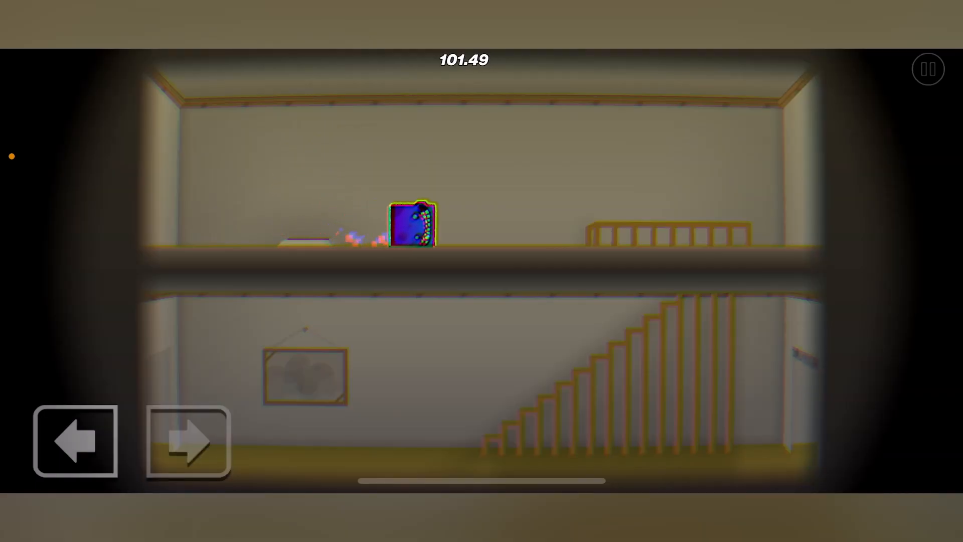
left_click(188, 440)
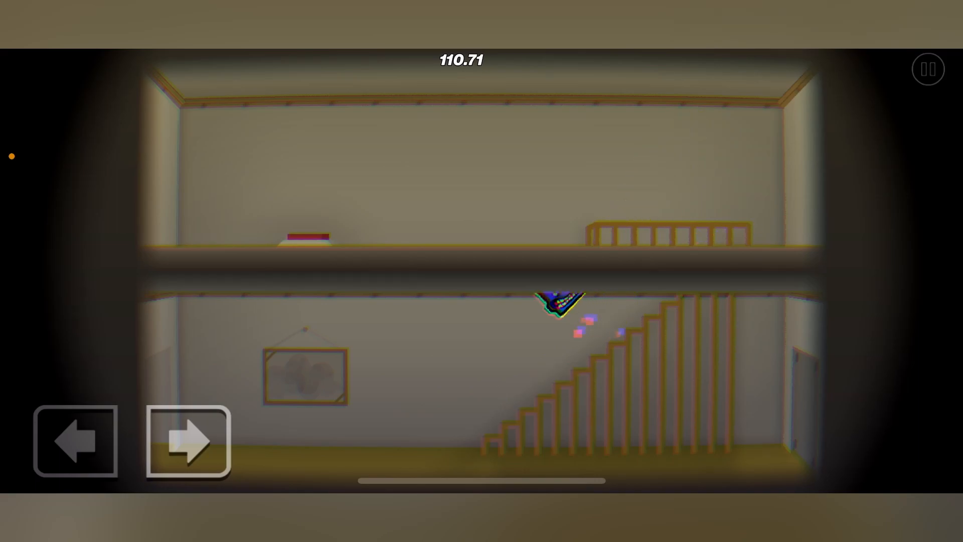
left_click(188, 441)
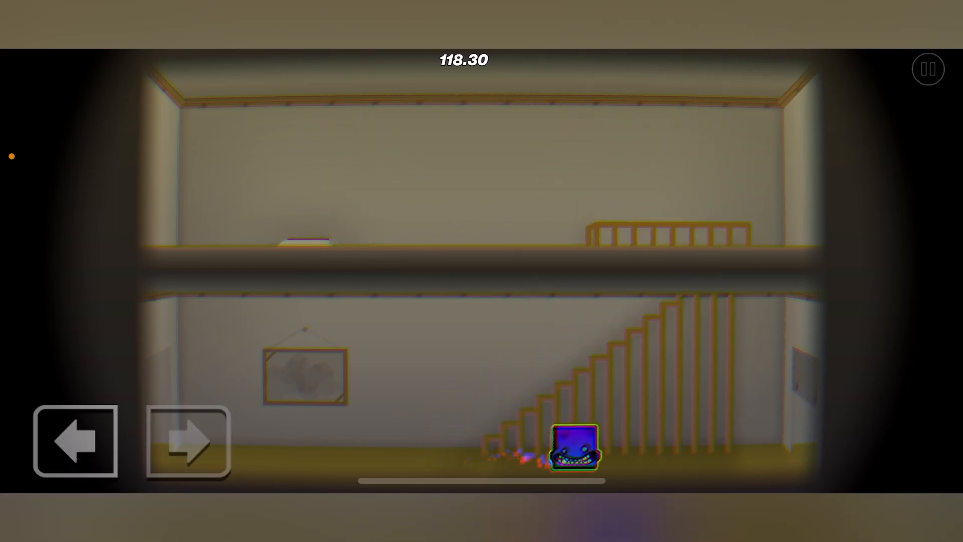
left_click(188, 441)
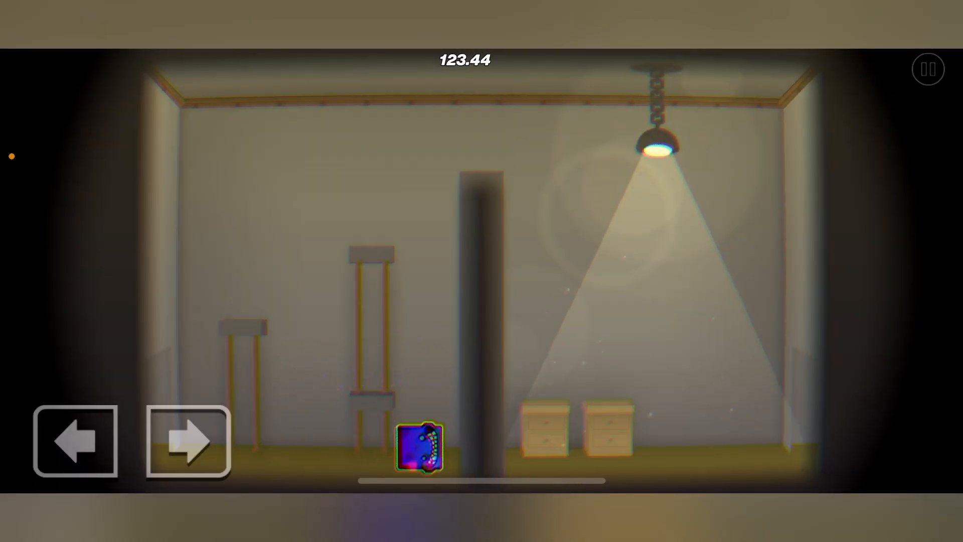
Step: Hop over the stools and pillar, crossing the red-sofa room toward the window room
left_click(75, 441)
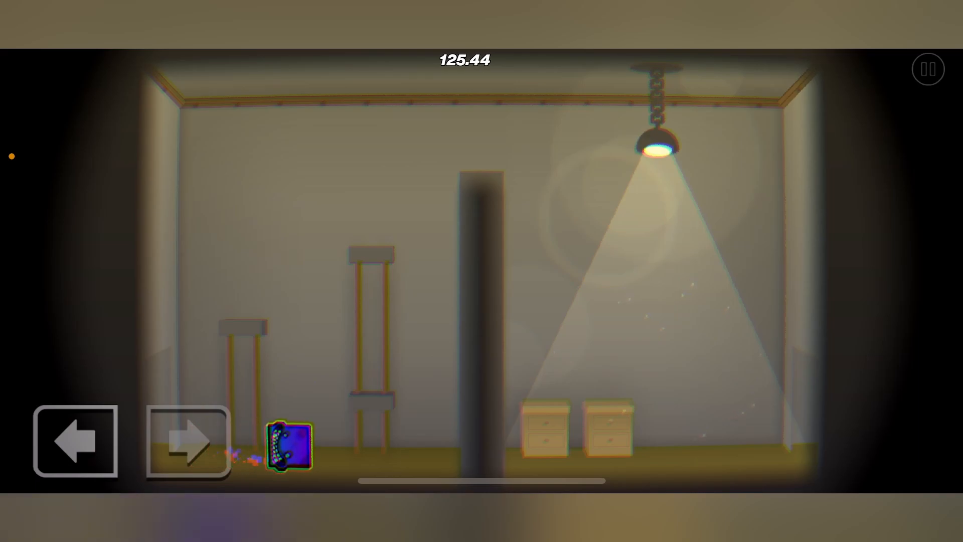
left_click(187, 442)
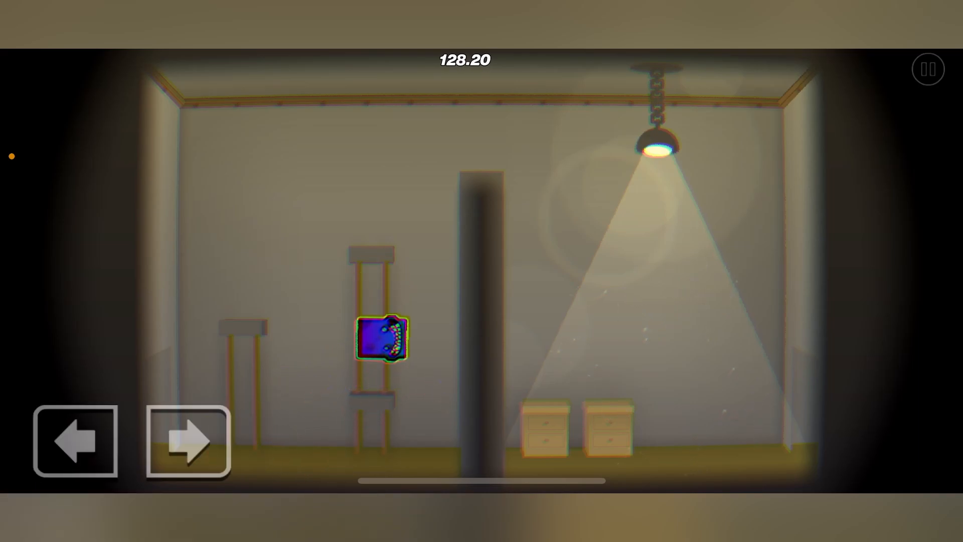
left_click(75, 440)
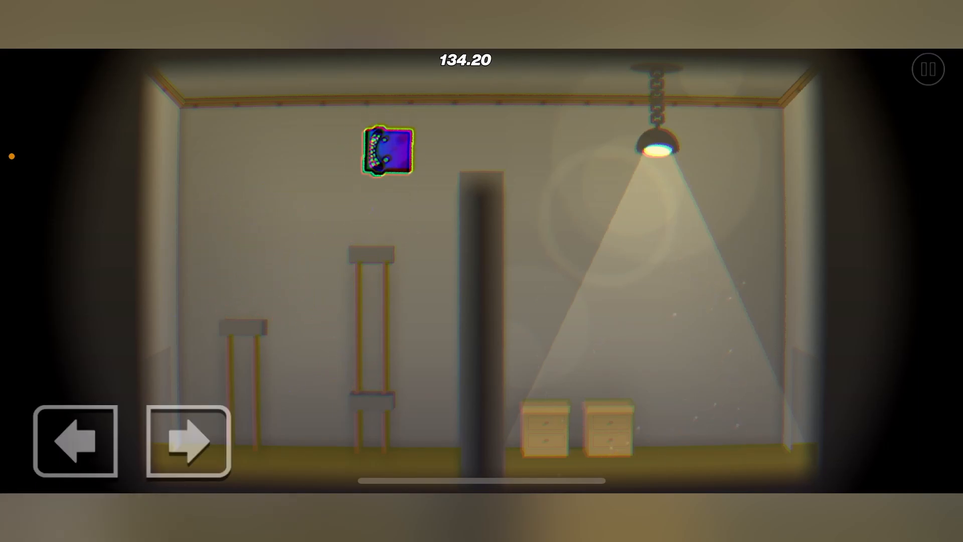
left_click(188, 441)
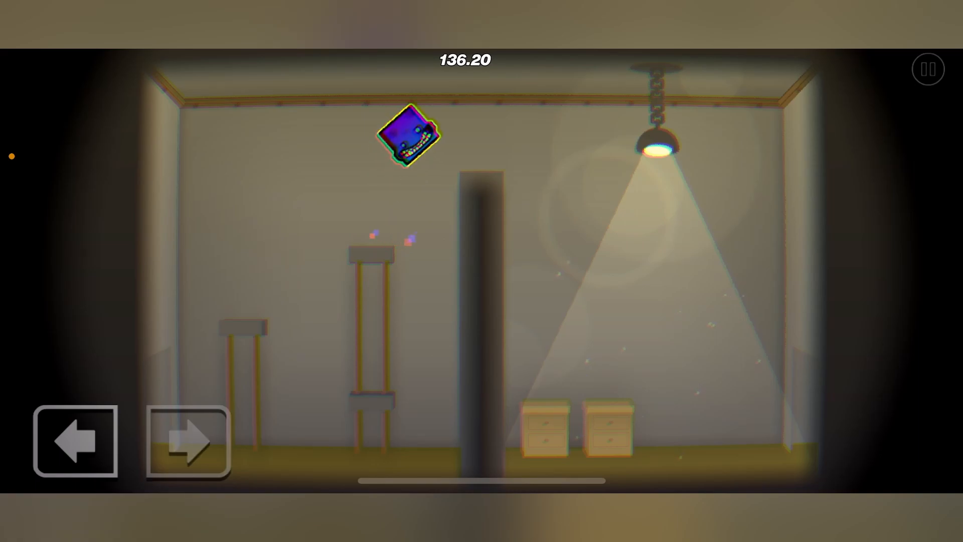
left_click(188, 441)
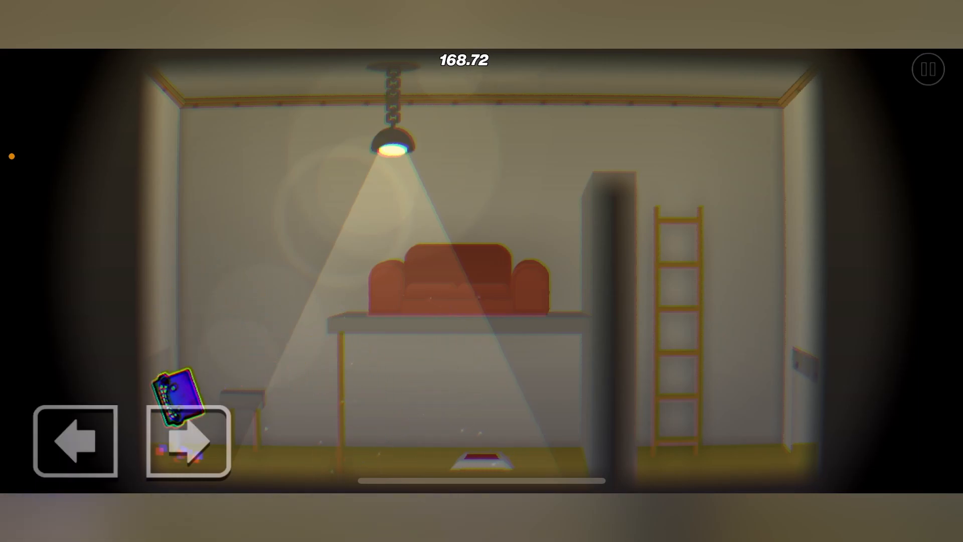
left_click(188, 441)
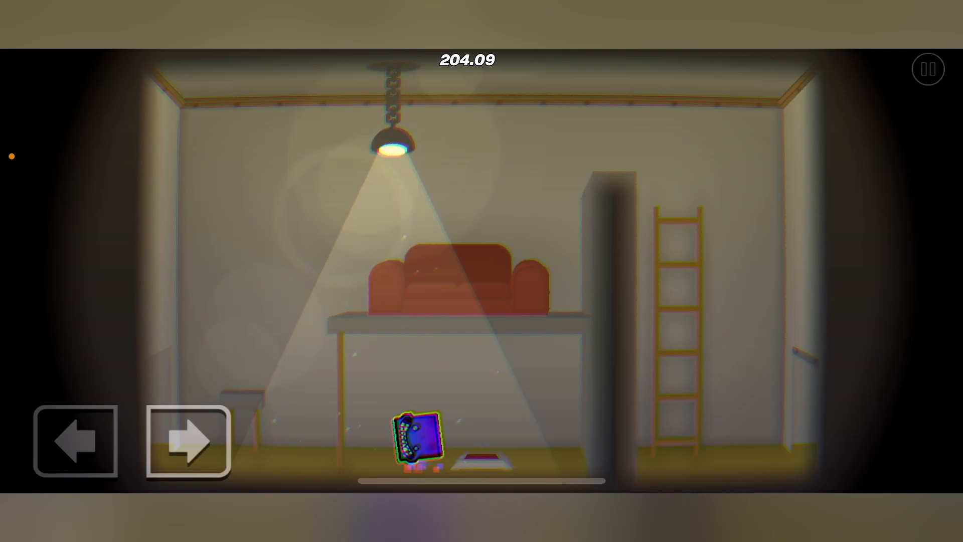
left_click(75, 440)
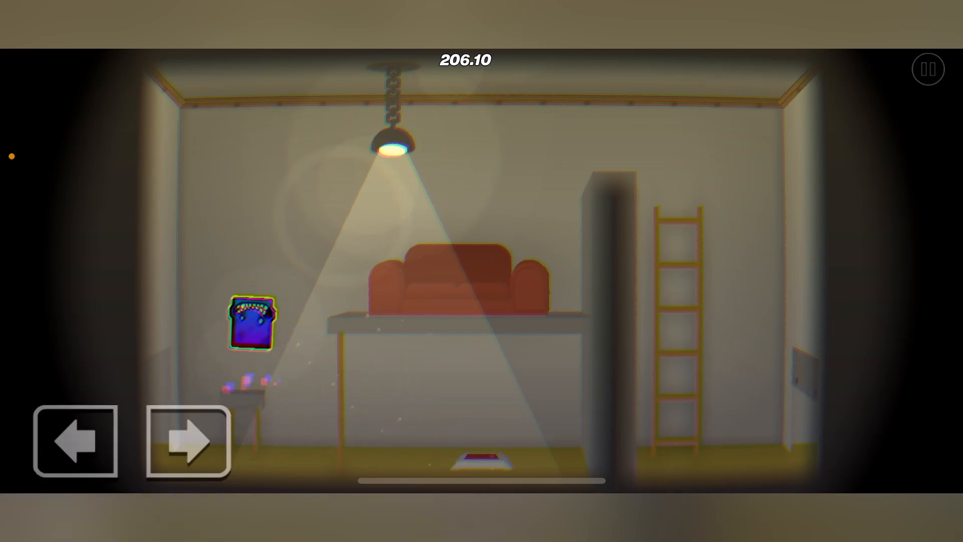
left_click(188, 441)
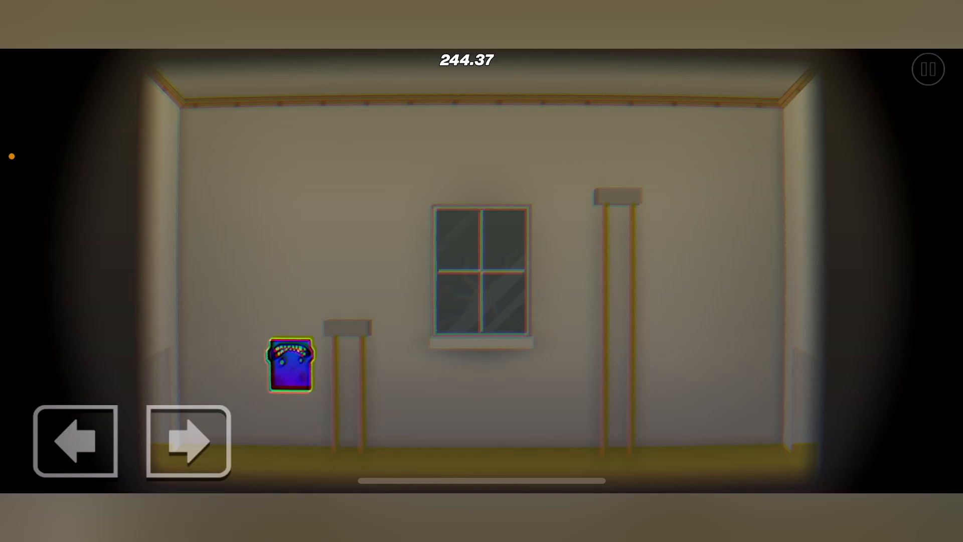
Step: Move through the window and armchair rooms until the darkened room reveals the shadowy creature
left_click(188, 441)
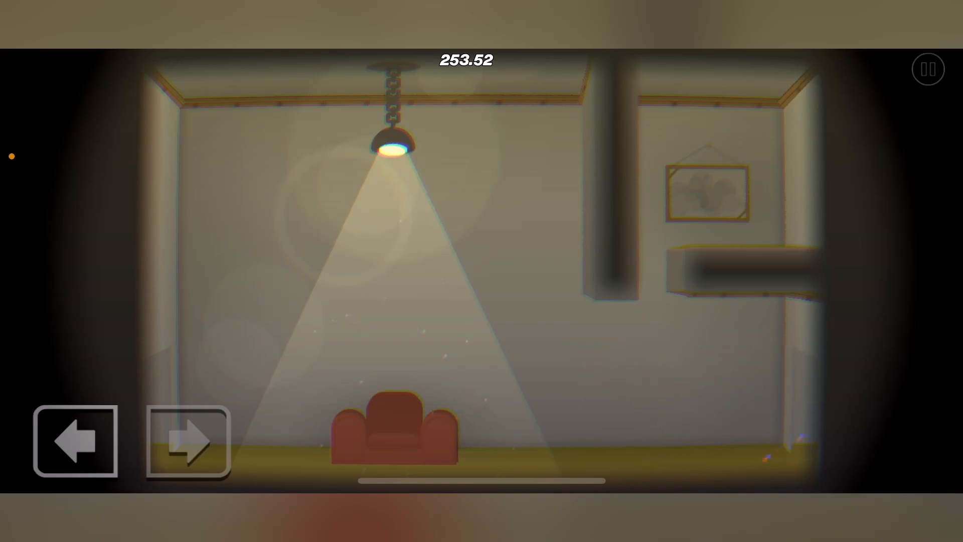
left_click(188, 441)
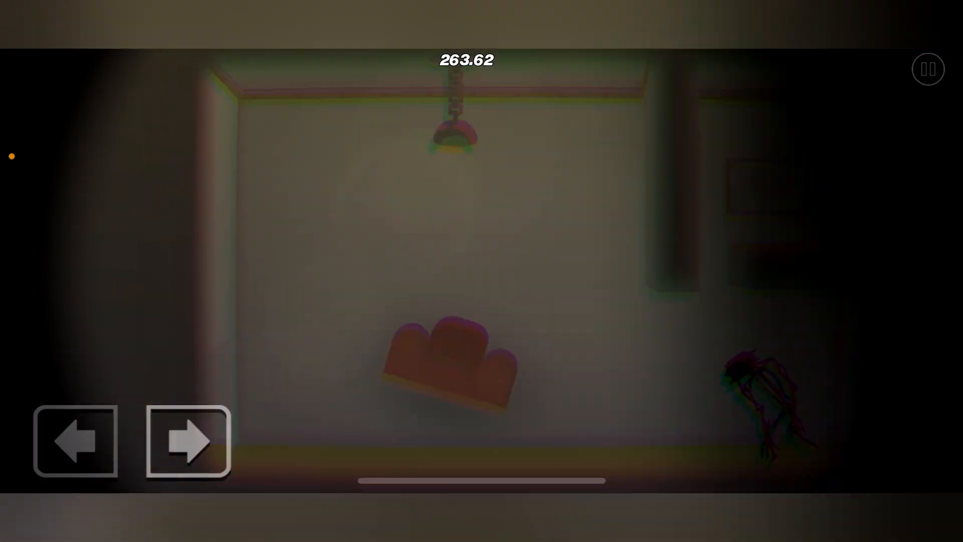
left_click(188, 441)
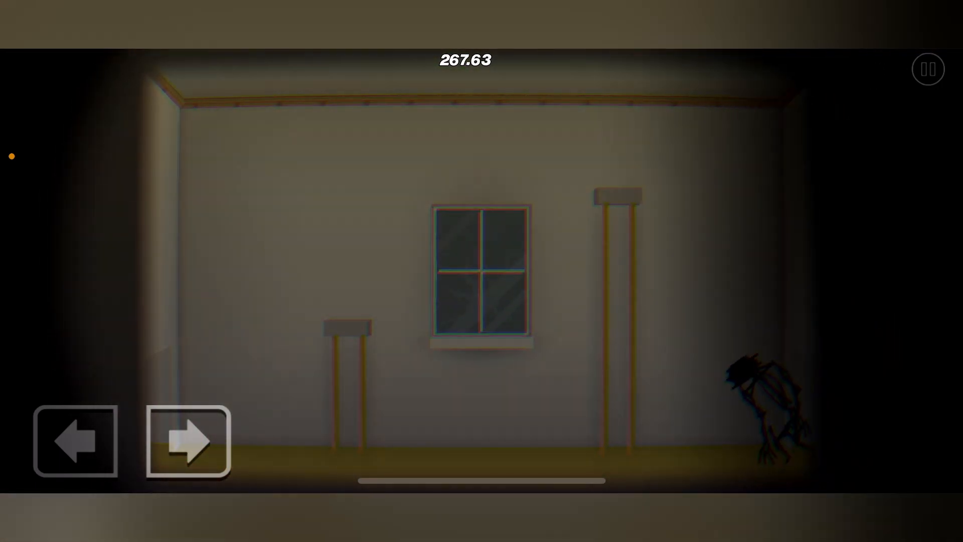
left_click(188, 441)
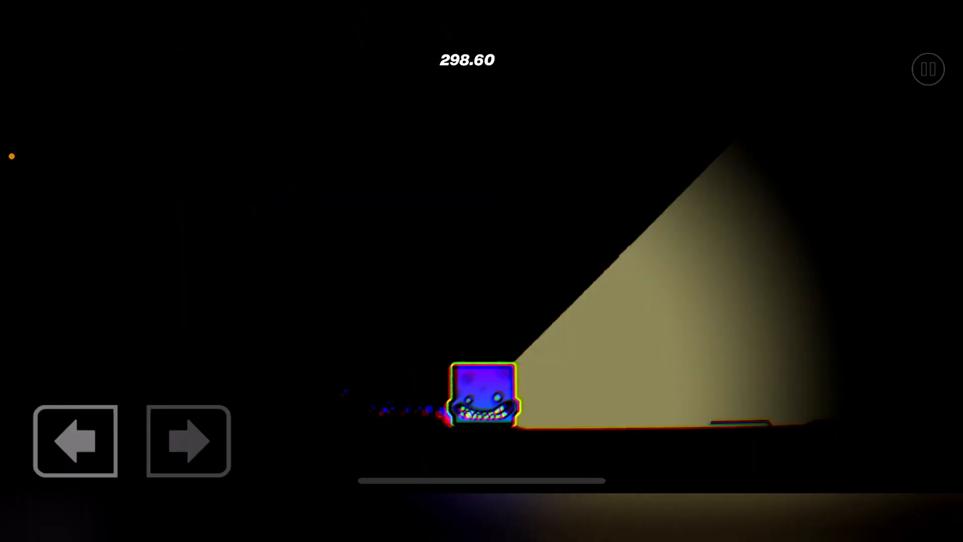
Step: Cross the pitch-black spotlight stretch to the hallway with red panels and numbered doors
left_click(188, 441)
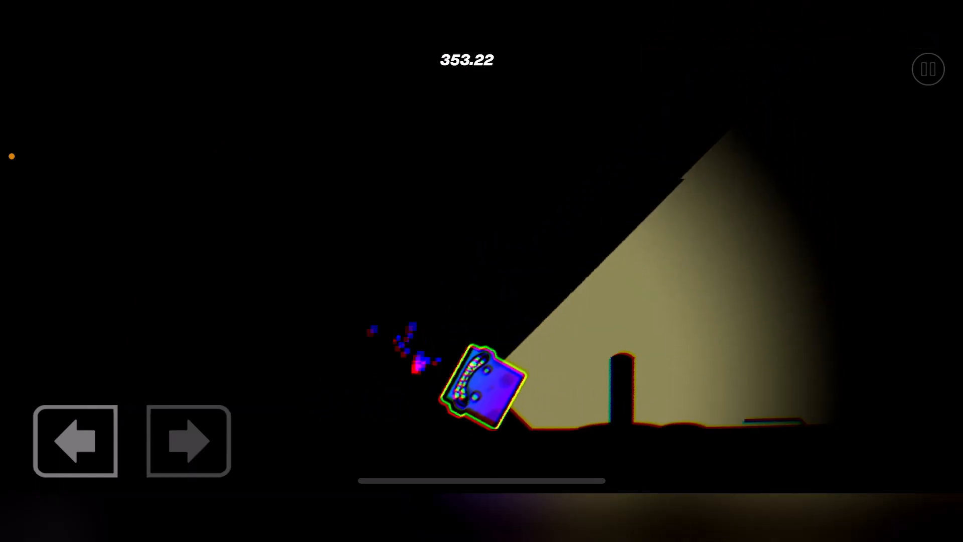
left_click(187, 440)
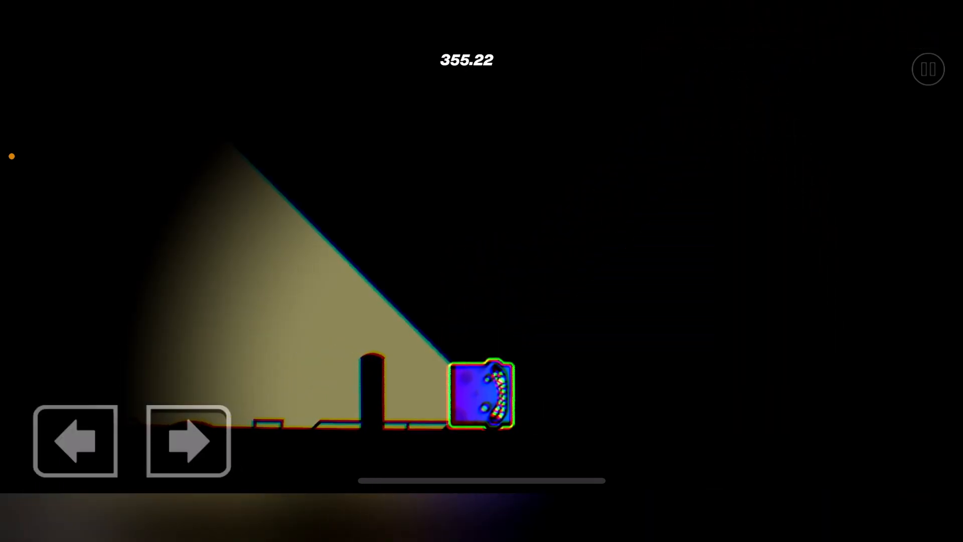
left_click(188, 441)
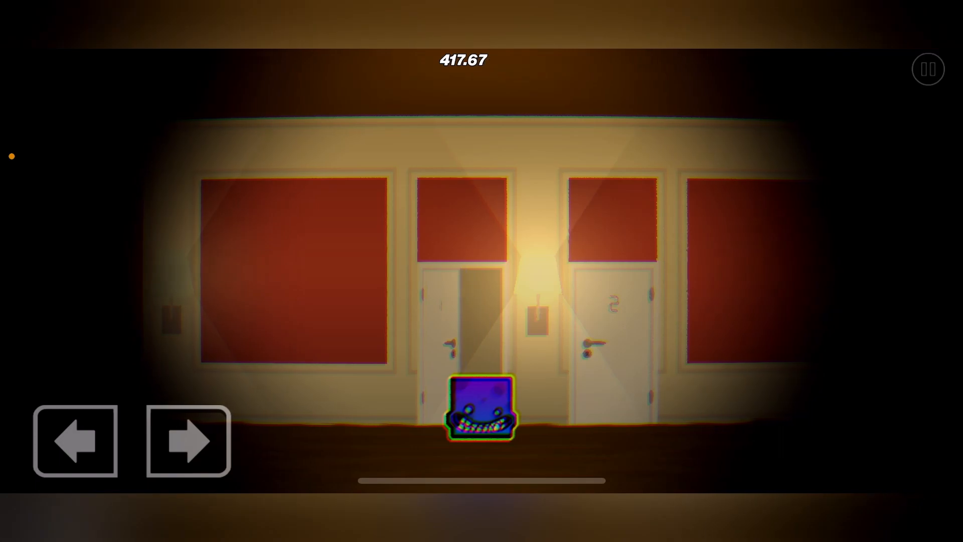
Step: Read the 'party in room 307' note and reach room 307, which says find room 451
left_click(188, 441)
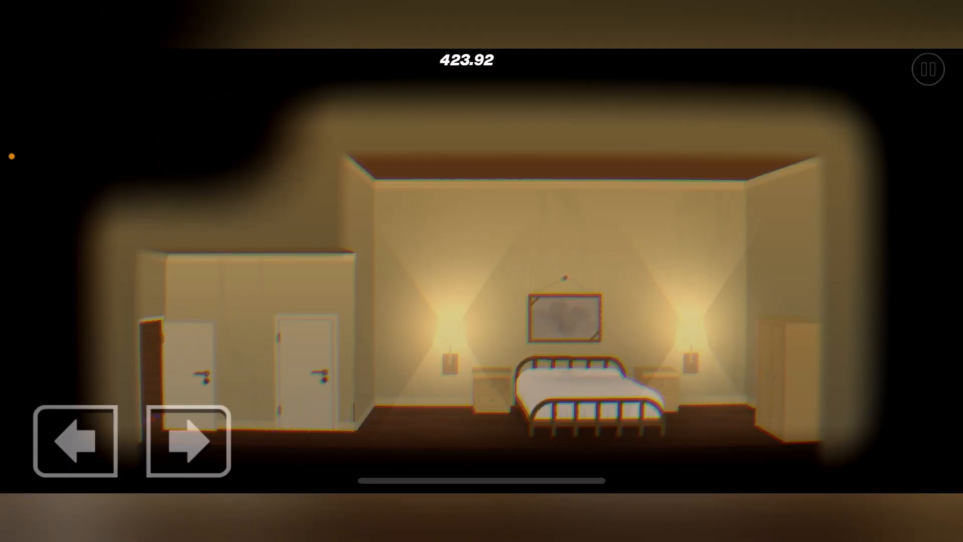
left_click(187, 441)
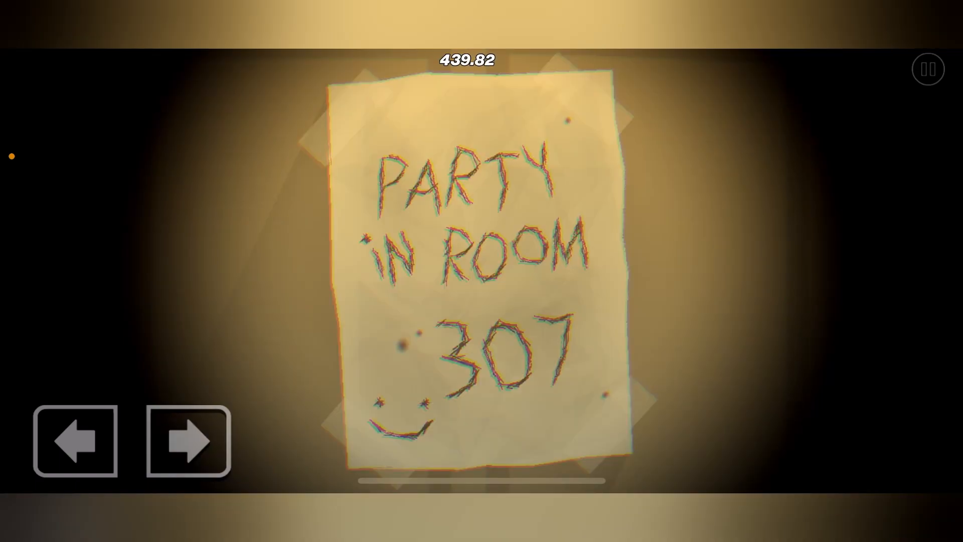
left_click(187, 441)
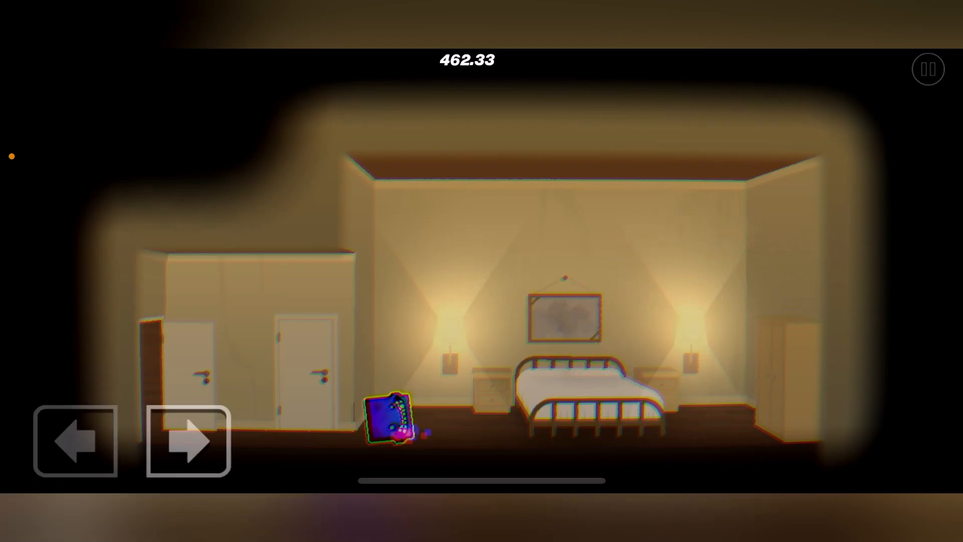
left_click(188, 441)
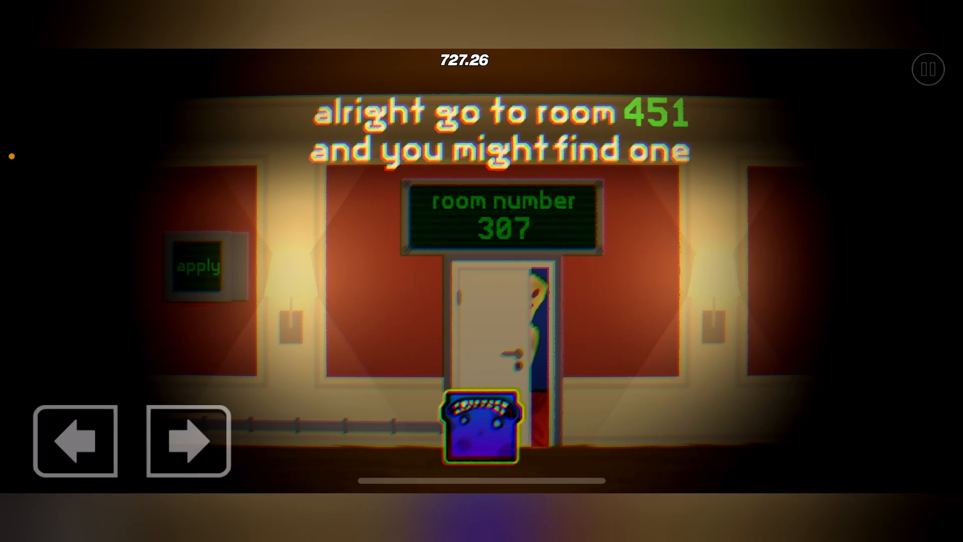
Step: Grab the gift from the bedroom bed and return to room 307's 'come in, have fun!' door
left_click(187, 440)
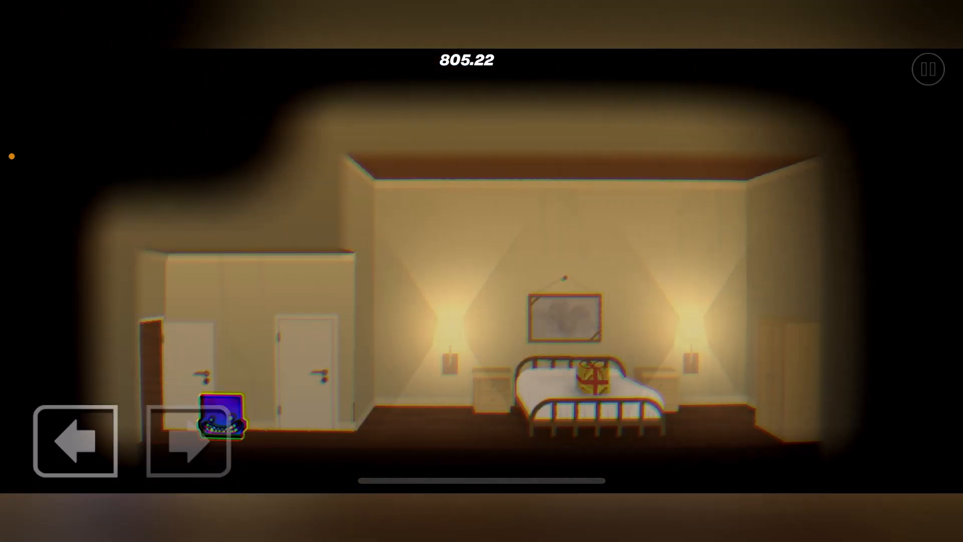
left_click(188, 441)
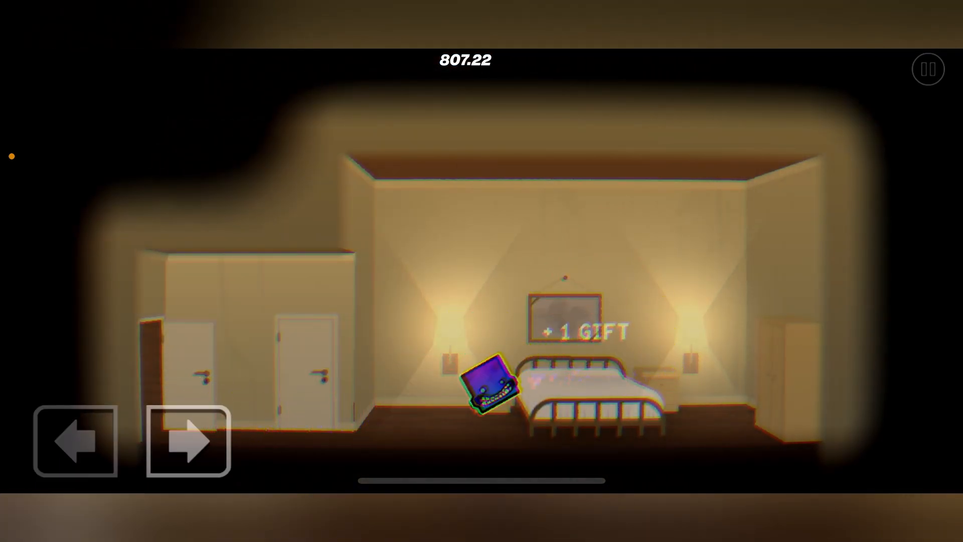
left_click(187, 440)
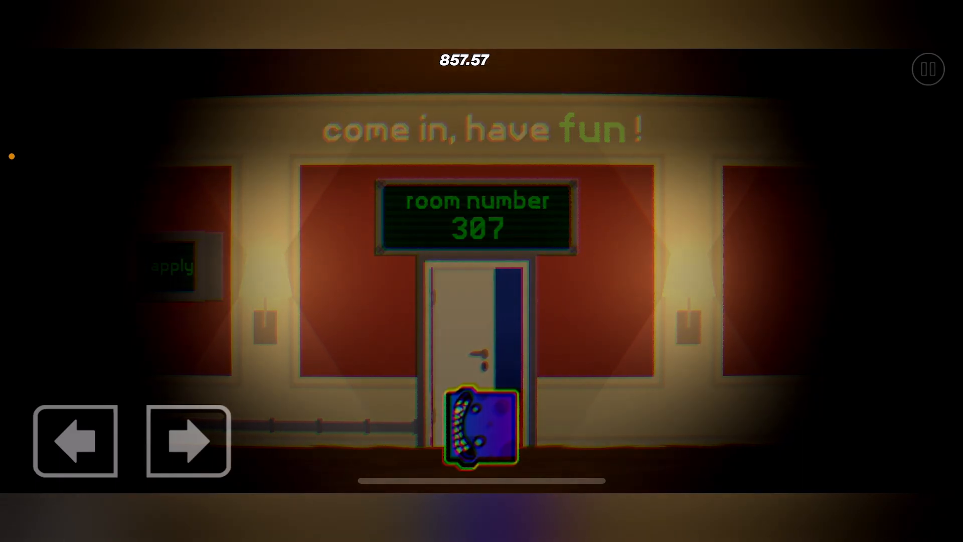
Step: Enter room 307, passing the 'nothing to see here' figure into the balloon-filled gift room
left_click(187, 440)
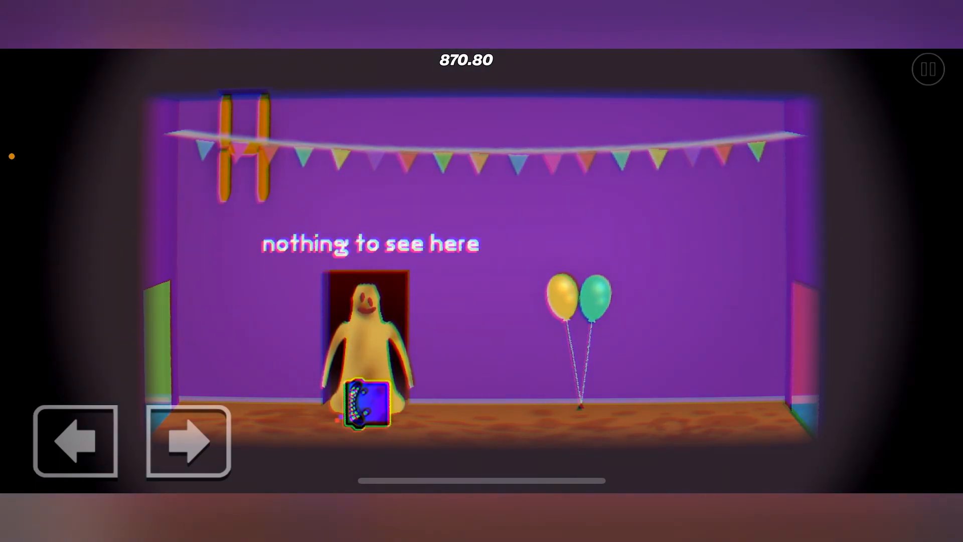
left_click(188, 441)
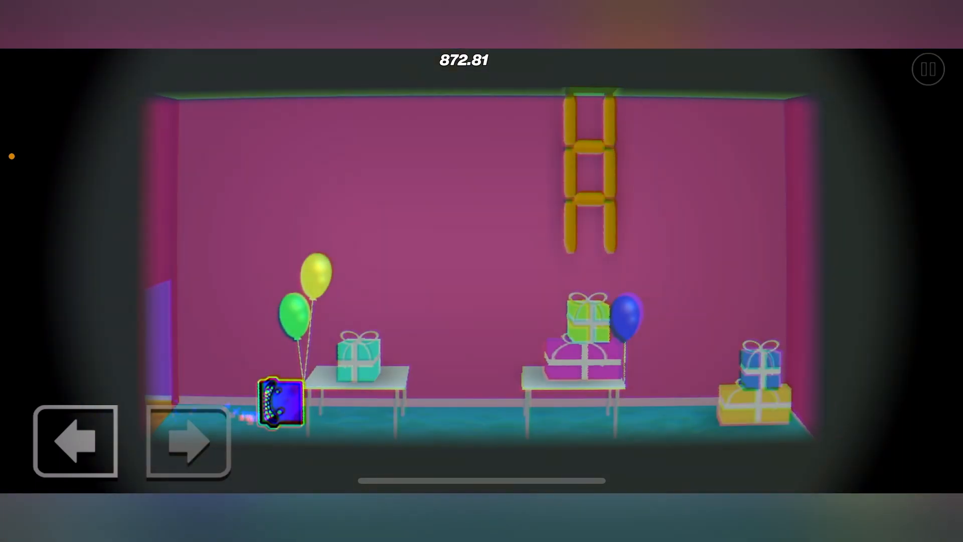
left_click(188, 441)
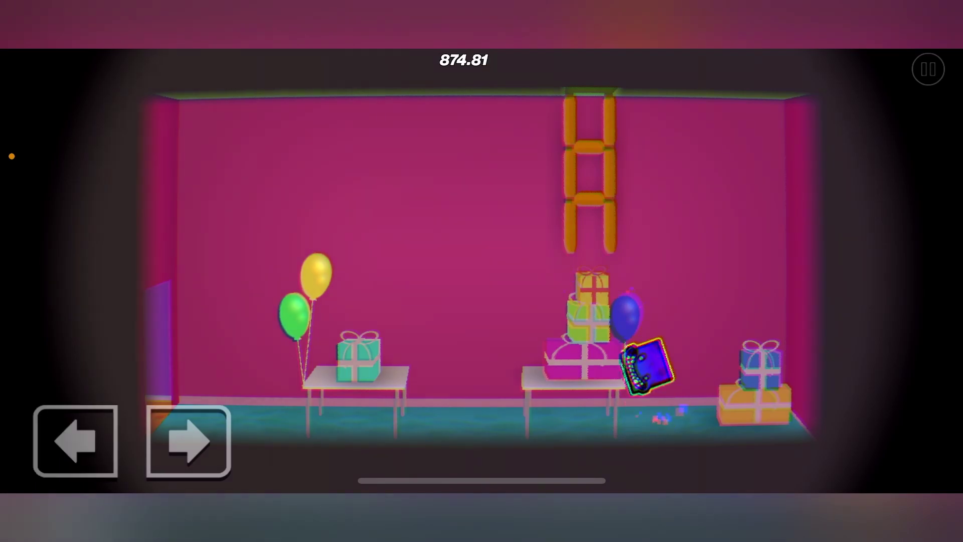